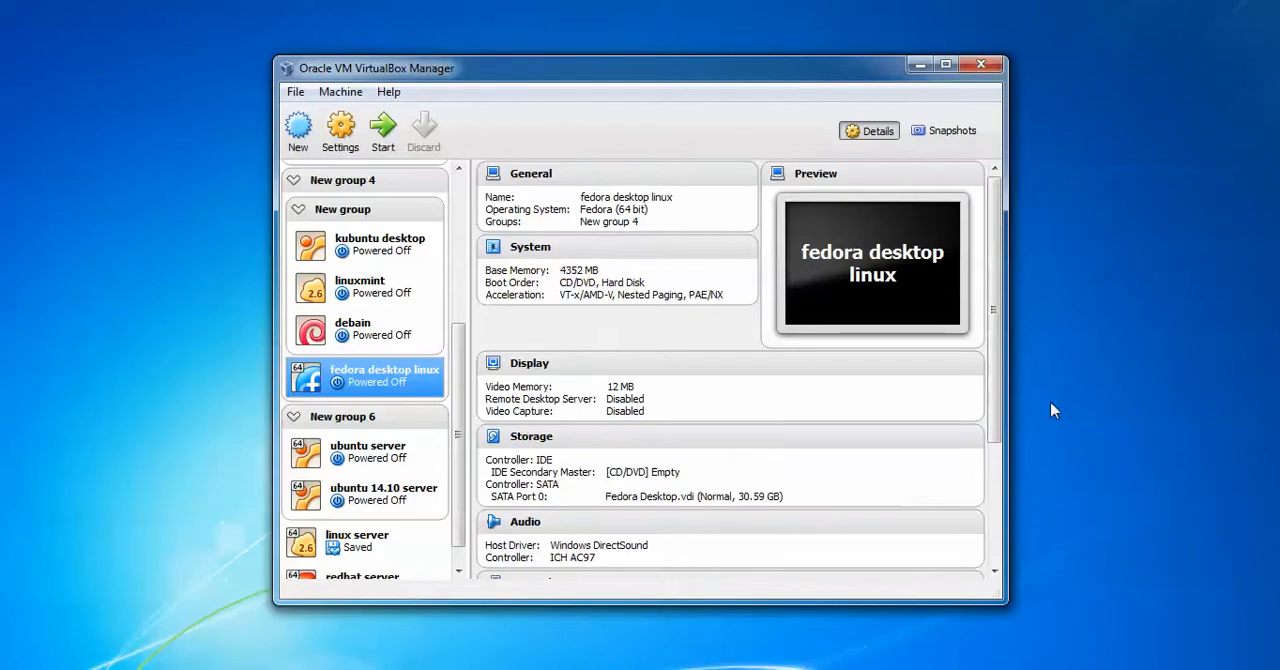
pyautogui.moveTo(384, 130)
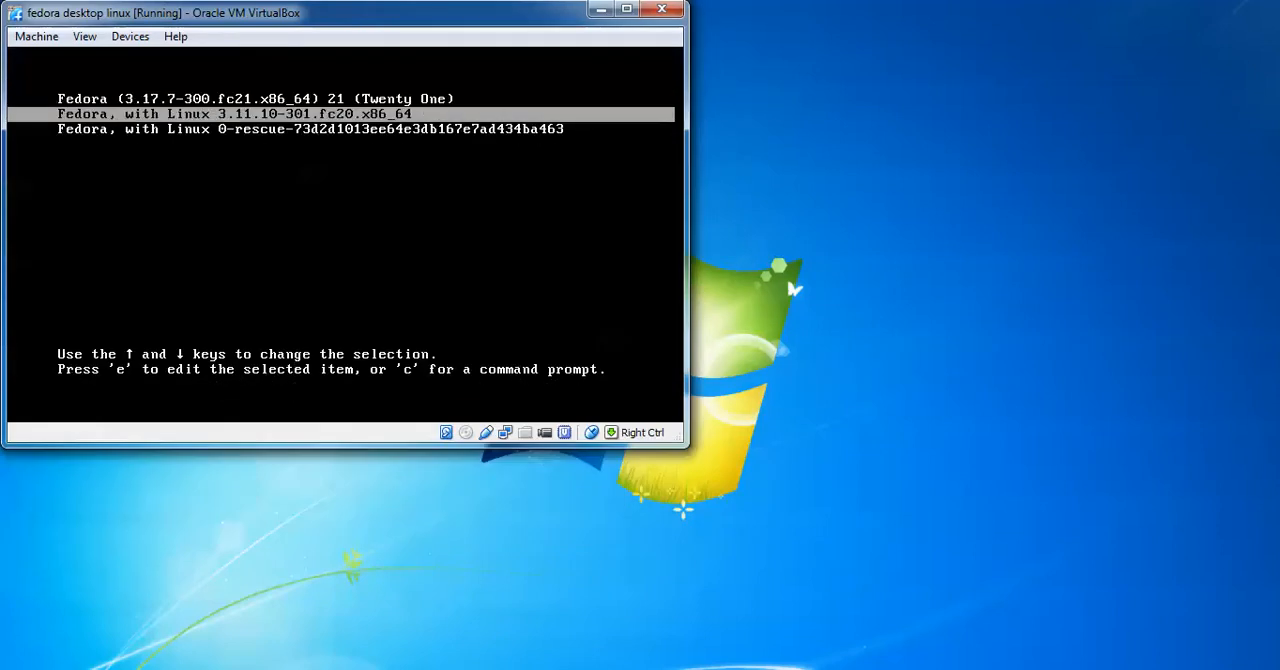
# - Select the Fedora Linux 3.11.10-301.fc20.x86_64 GRUB entry and enter its boot-entry editor
pyautogui.press('Up')
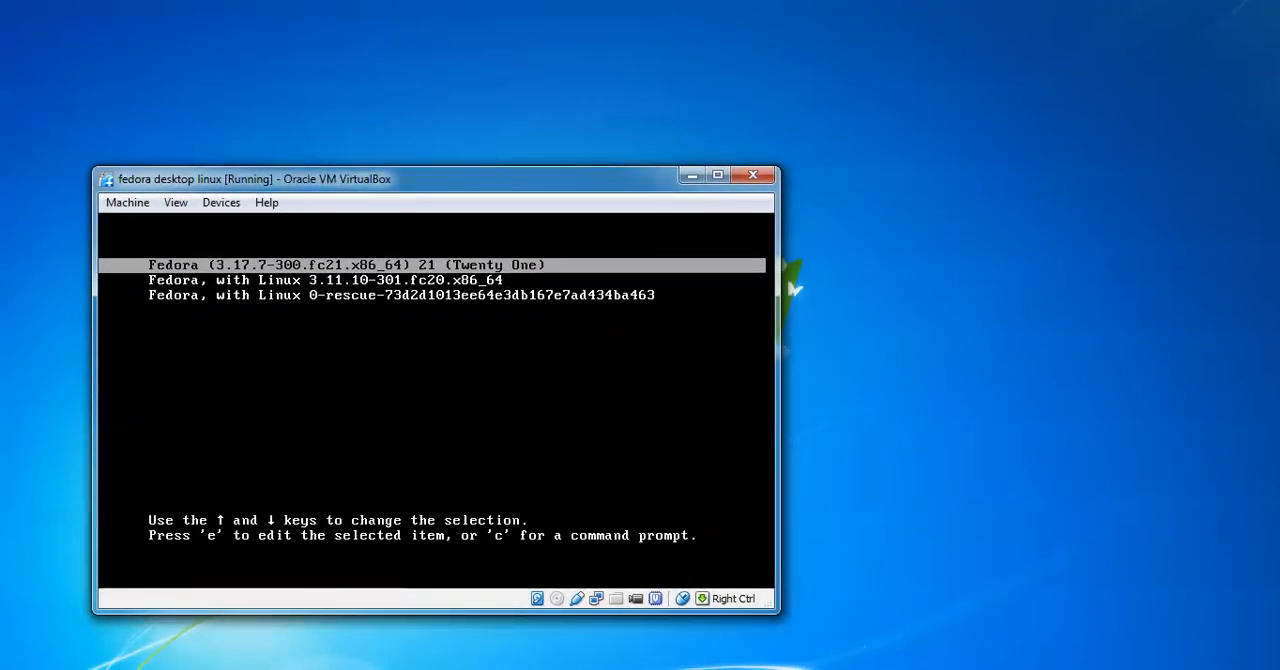
pyautogui.press('Down')
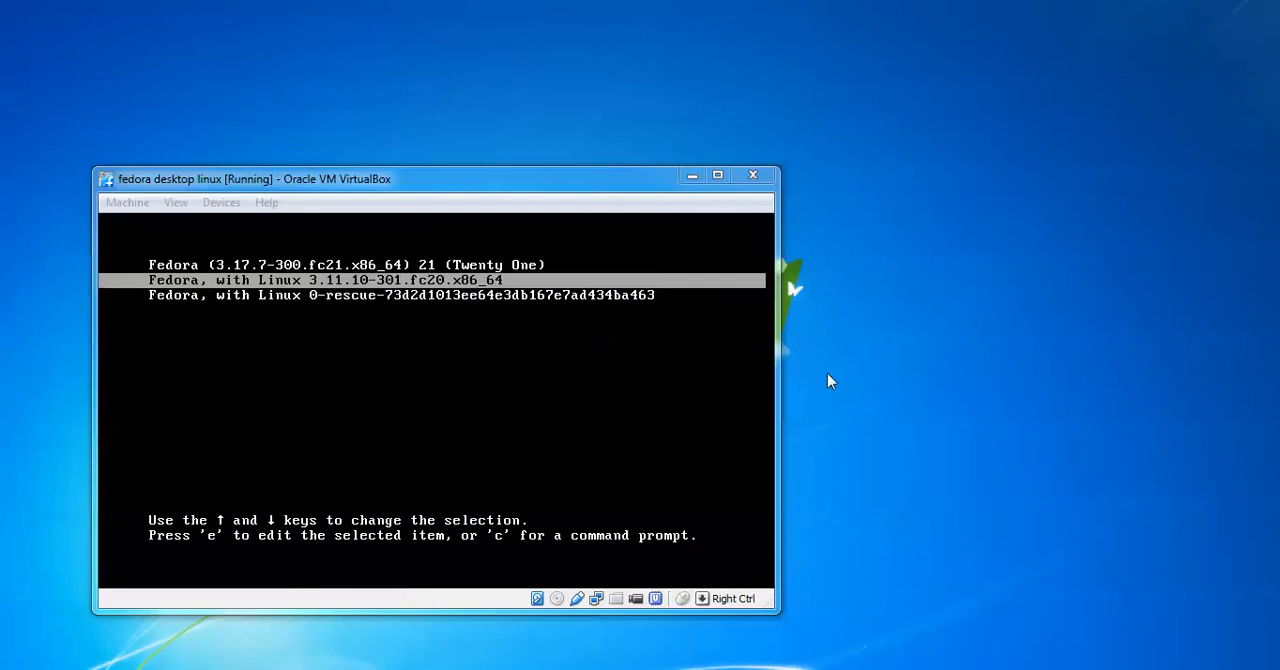
pyautogui.click(128, 202)
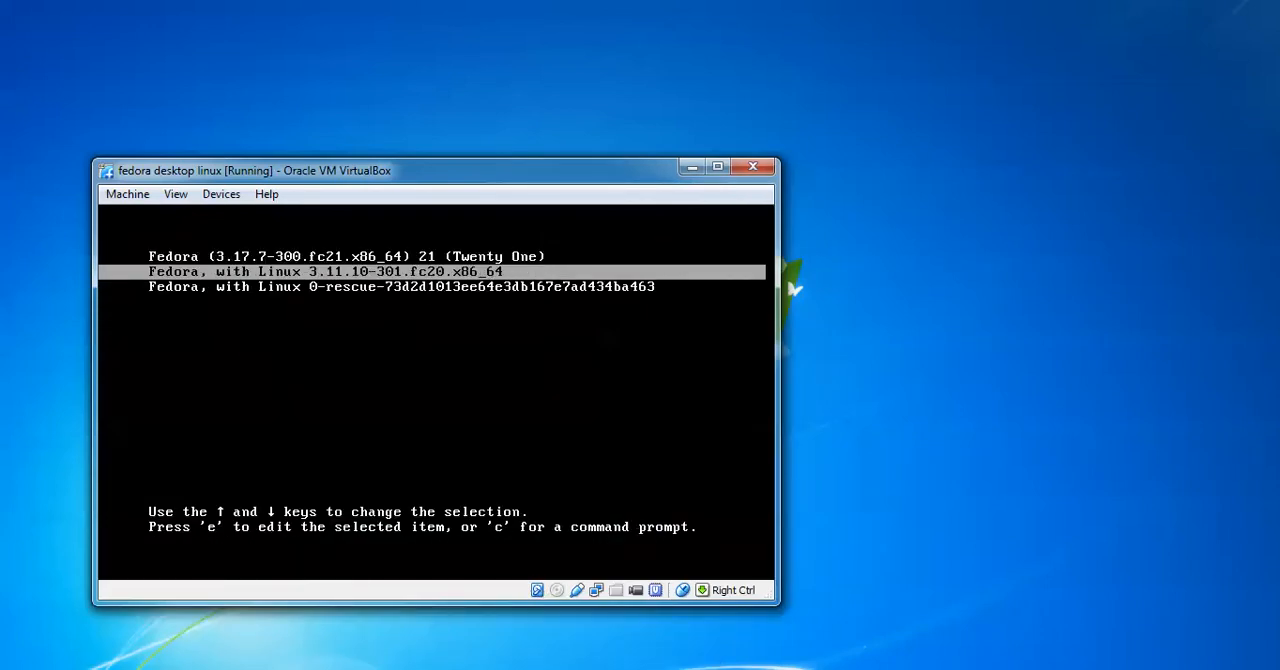
pyautogui.press('e')
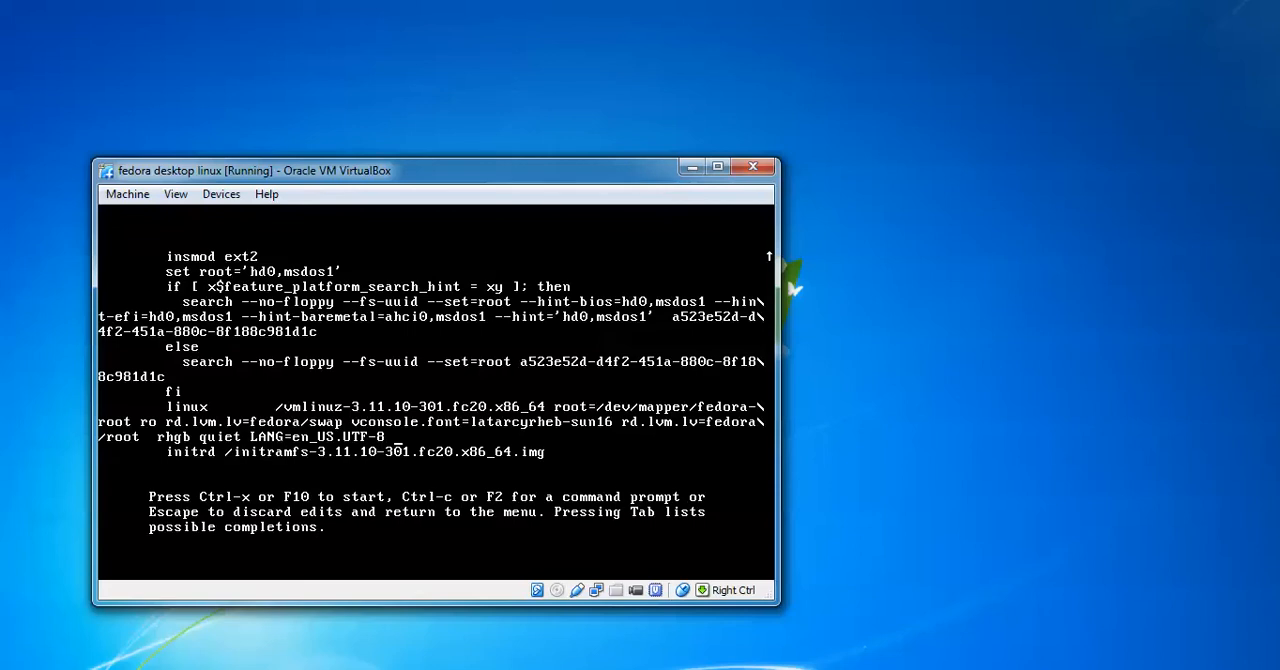
# - Append rw init=/bin/bash to the linux kernel line and boot with Ctrl-x to a bash-4.3# root shell
pyautogui.write('s')
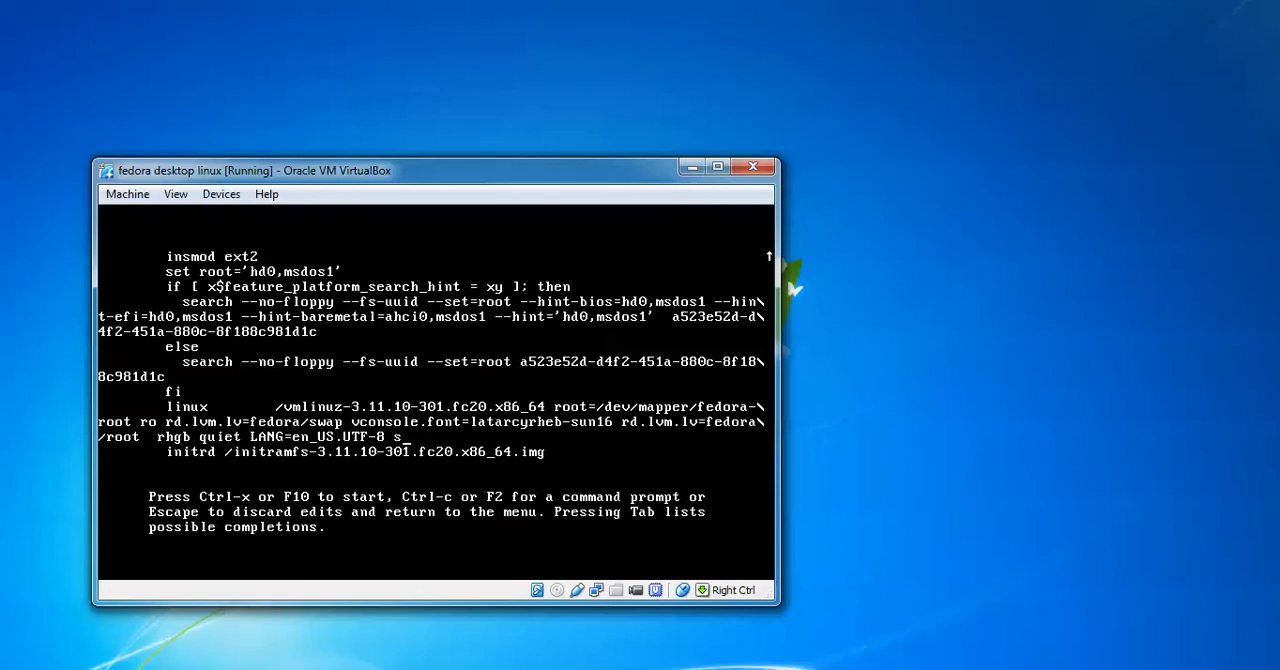
pyautogui.write('ing')
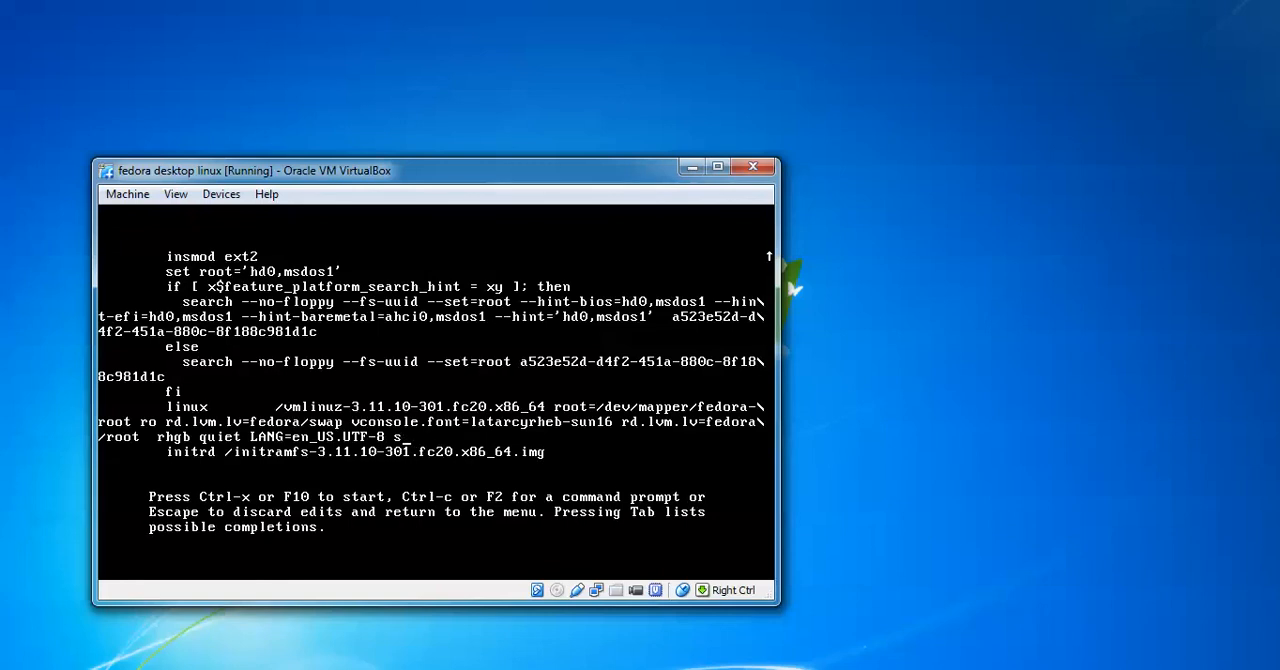
pyautogui.press('BackSpace')
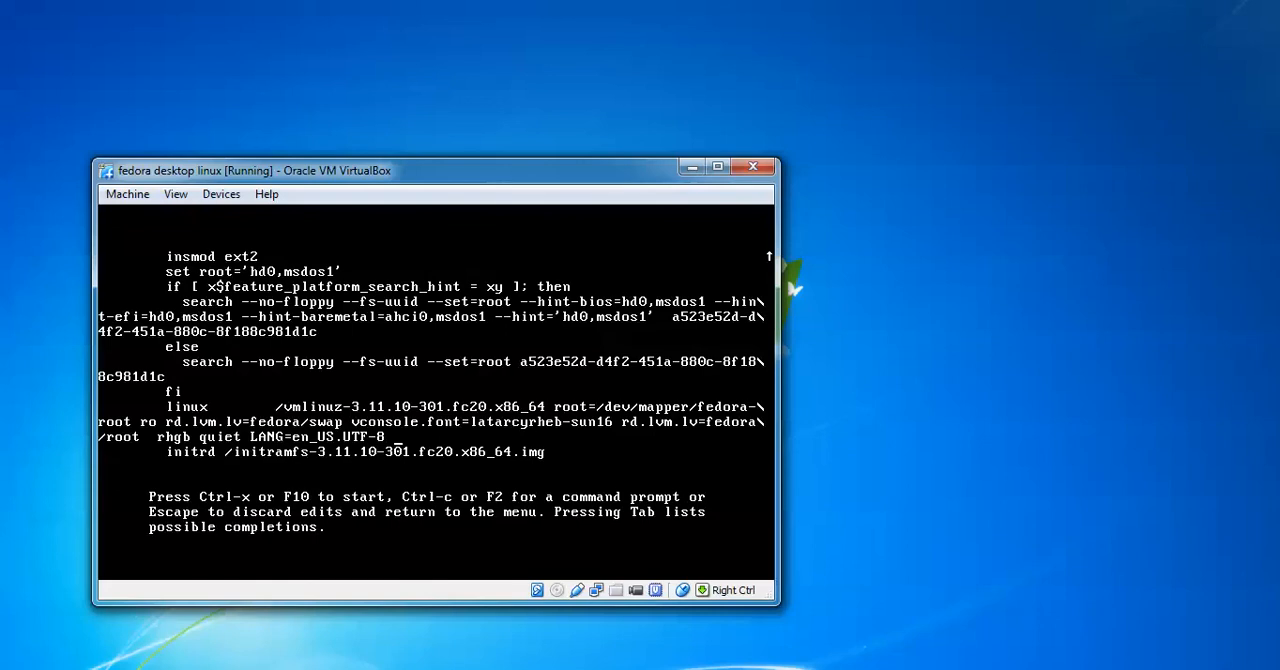
pyautogui.write('rw')
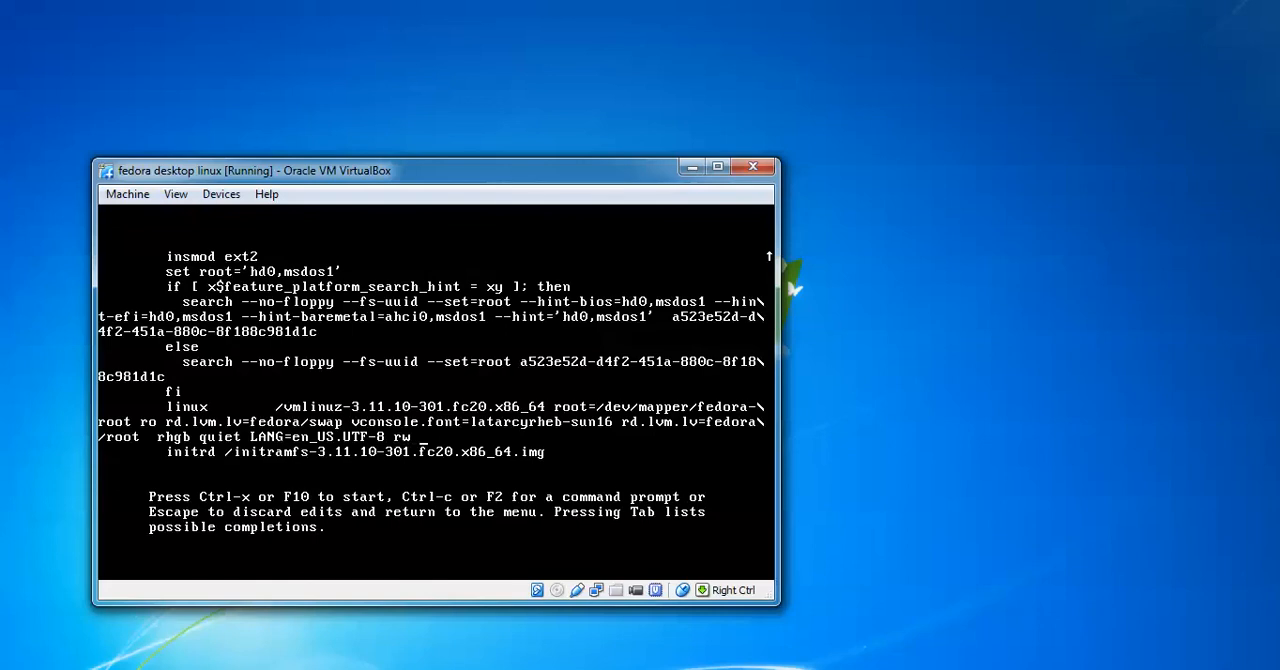
pyautogui.write('i')
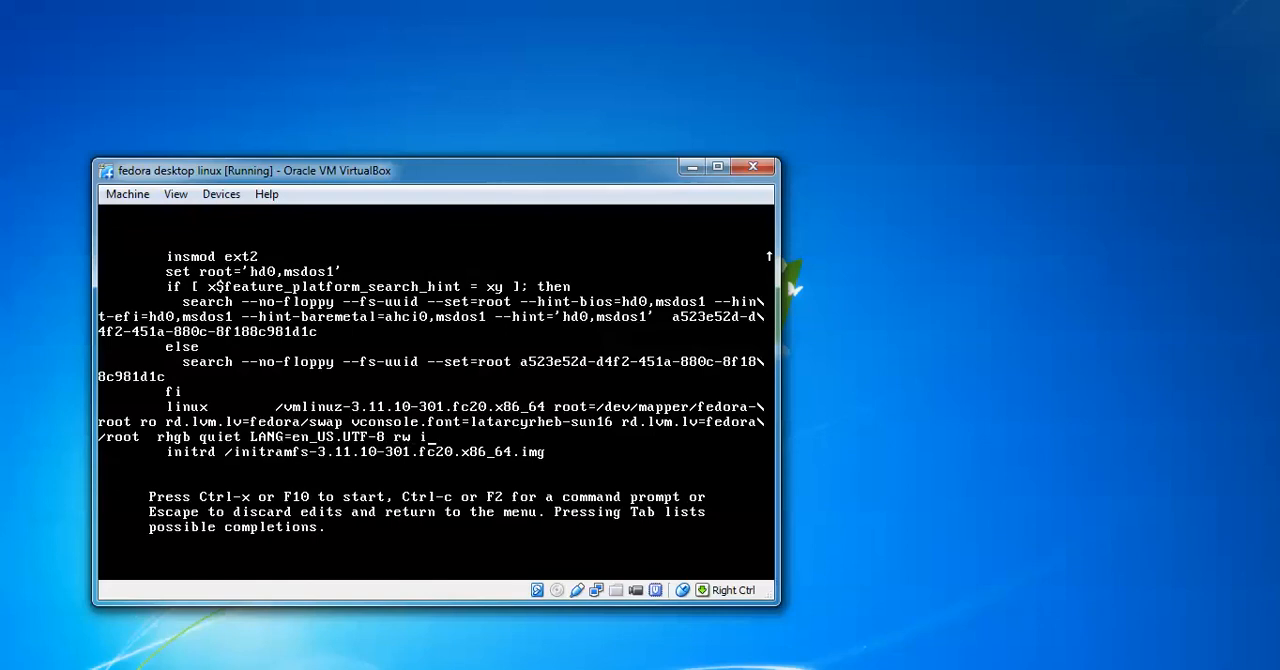
pyautogui.write('nit=')
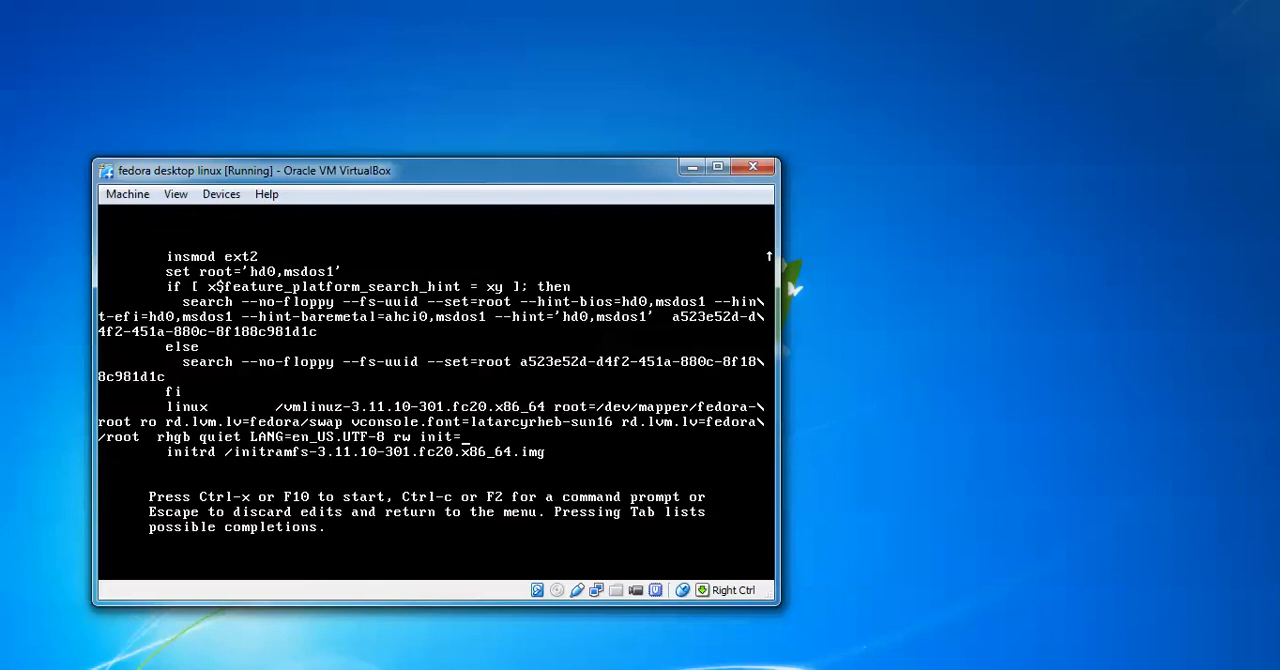
pyautogui.write('/bin/')
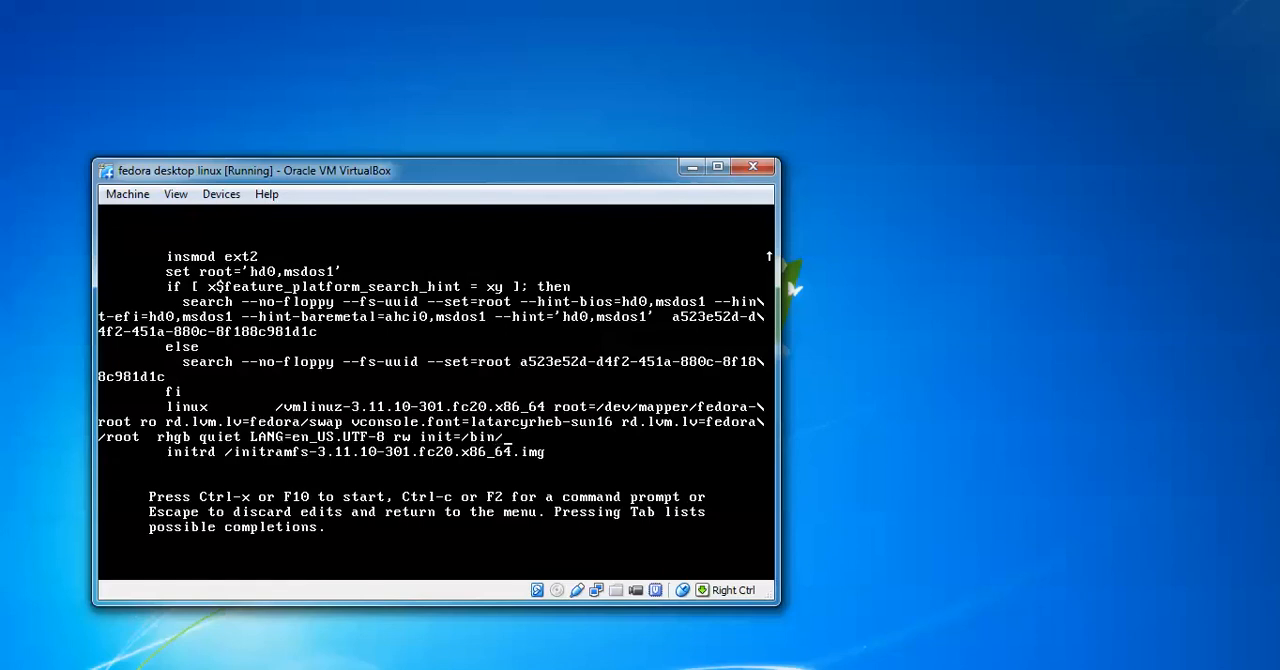
pyautogui.write('bash')
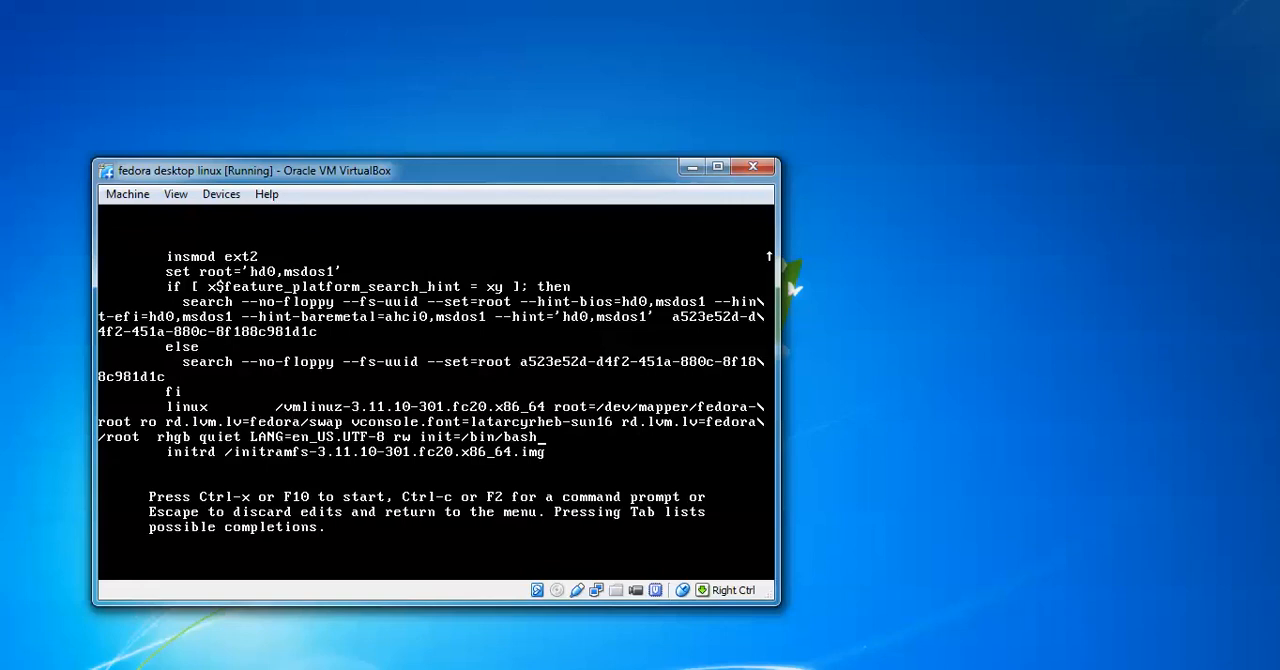
pyautogui.press('ctrl+x')
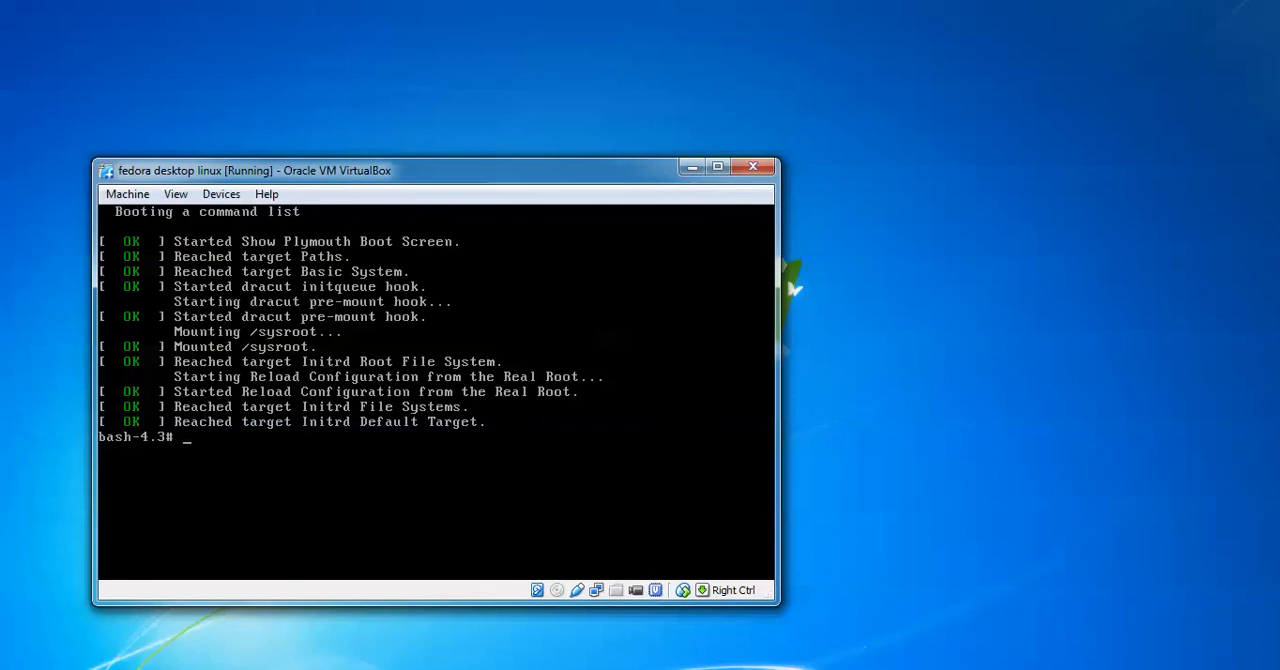
# - Run sudo passwd root and set a new root password, confirmed as updated successfully
pyautogui.write('Sudo')
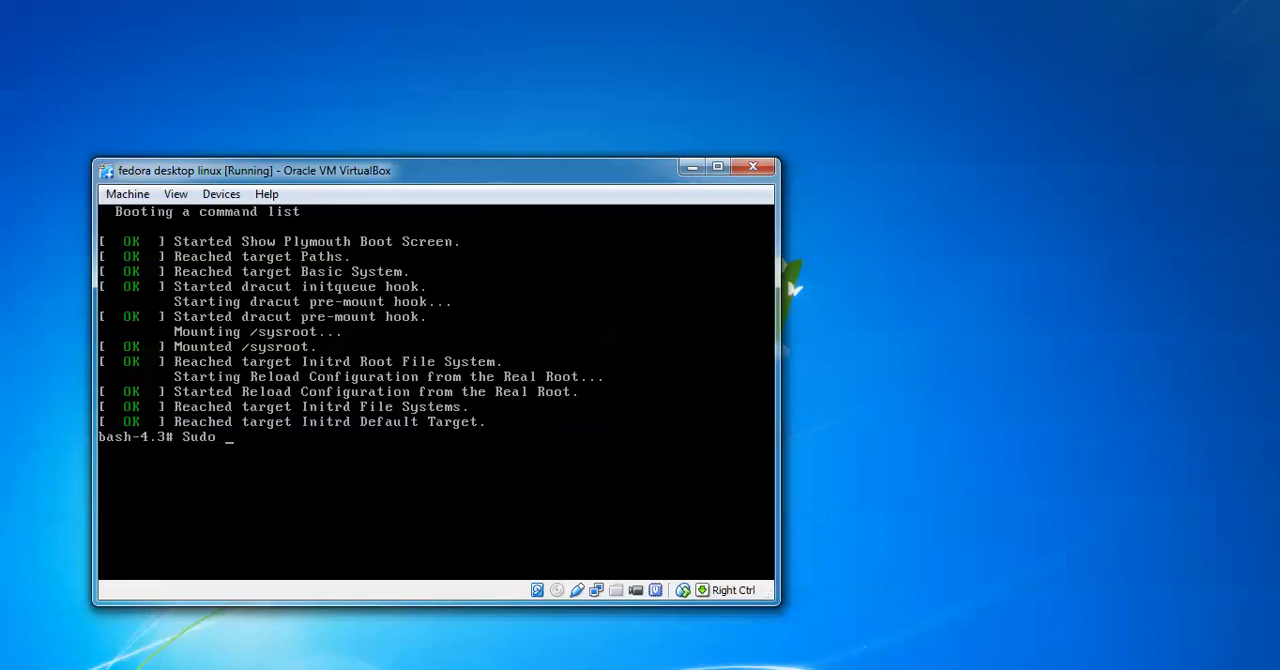
pyautogui.write('passwd')
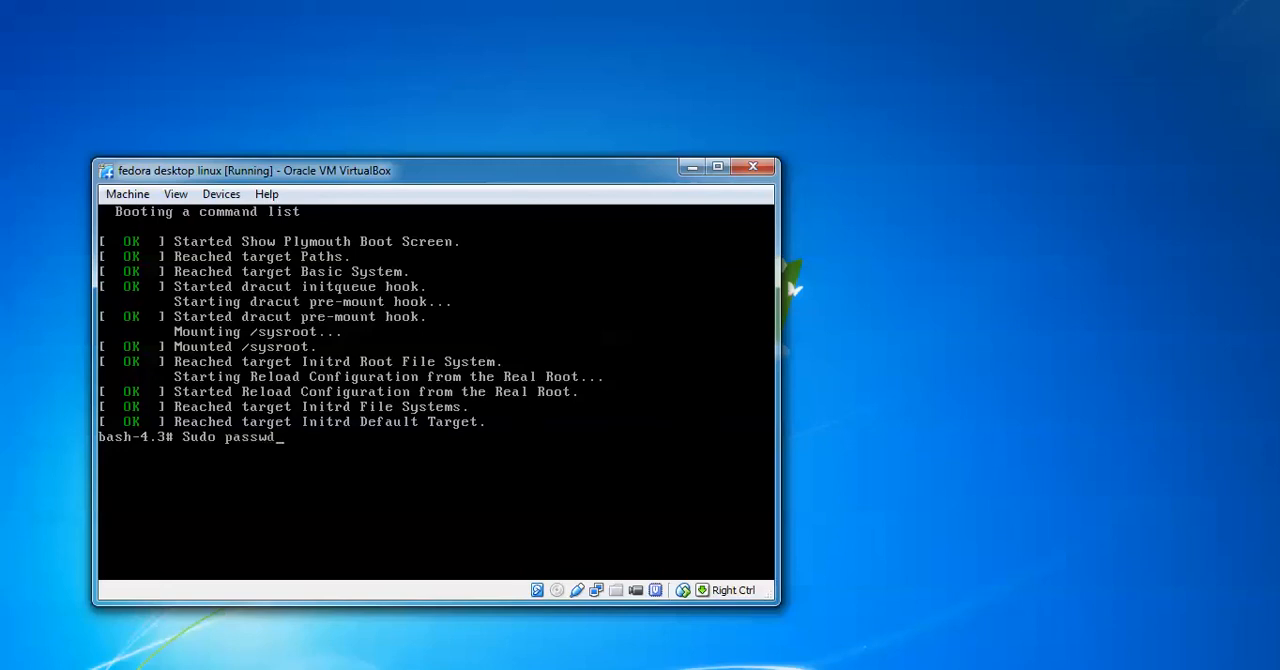
pyautogui.write('root')
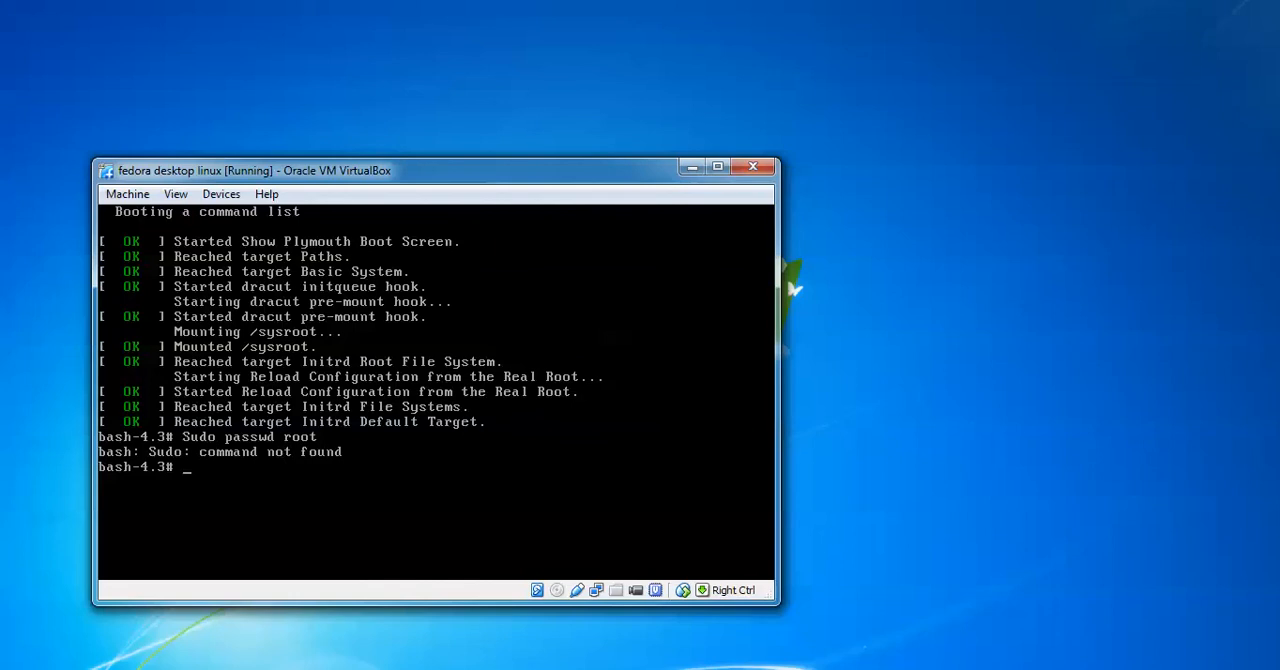
pyautogui.write('Sudo passwd root')
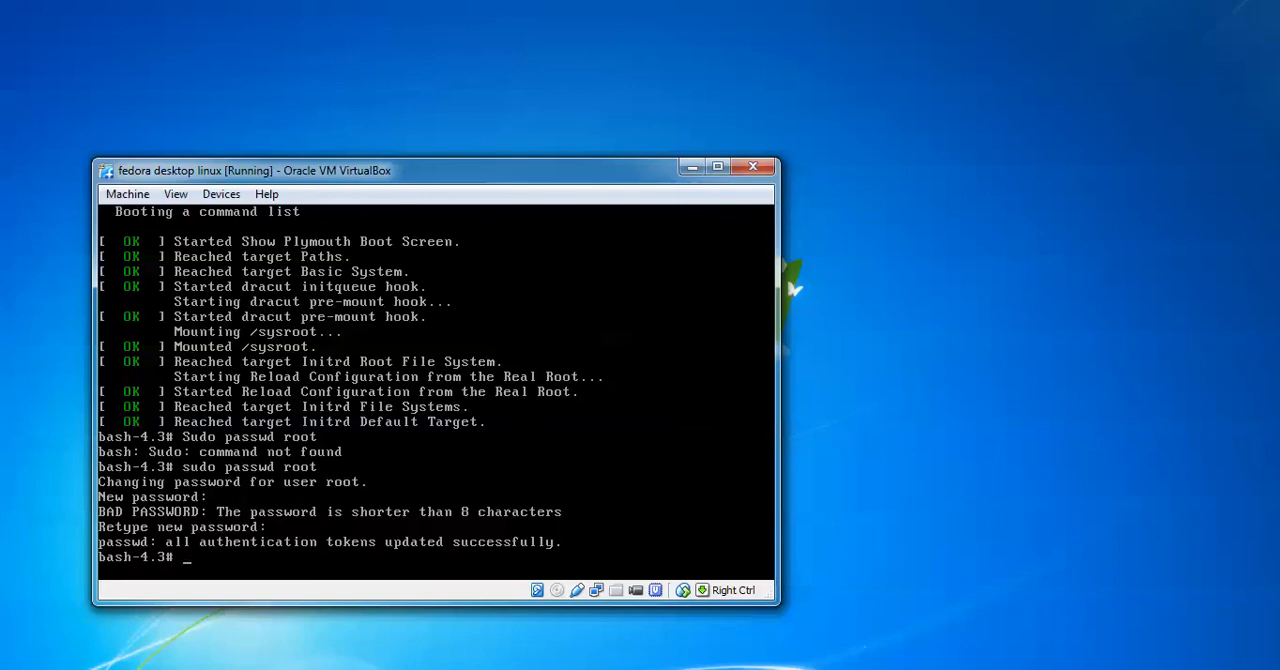
# - Add the user cloud with sudo adduser, then leave sudo passwd root typed at the prompt
pyautogui.write('sudo')
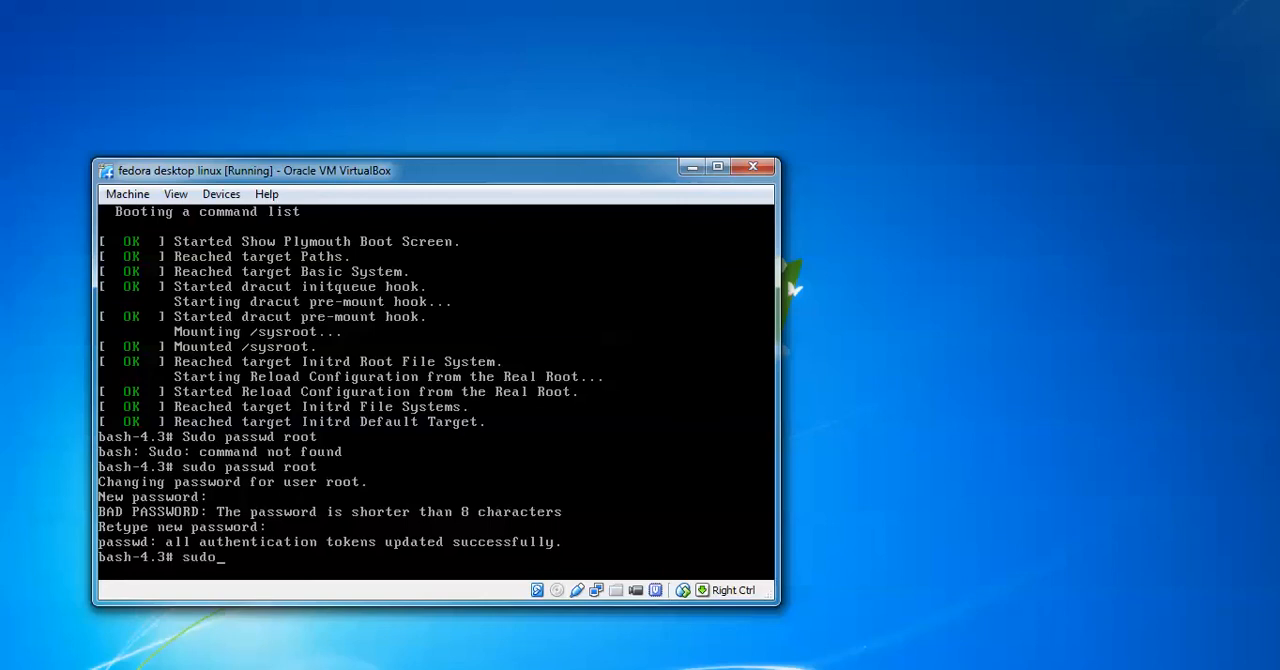
pyautogui.write('adduser')
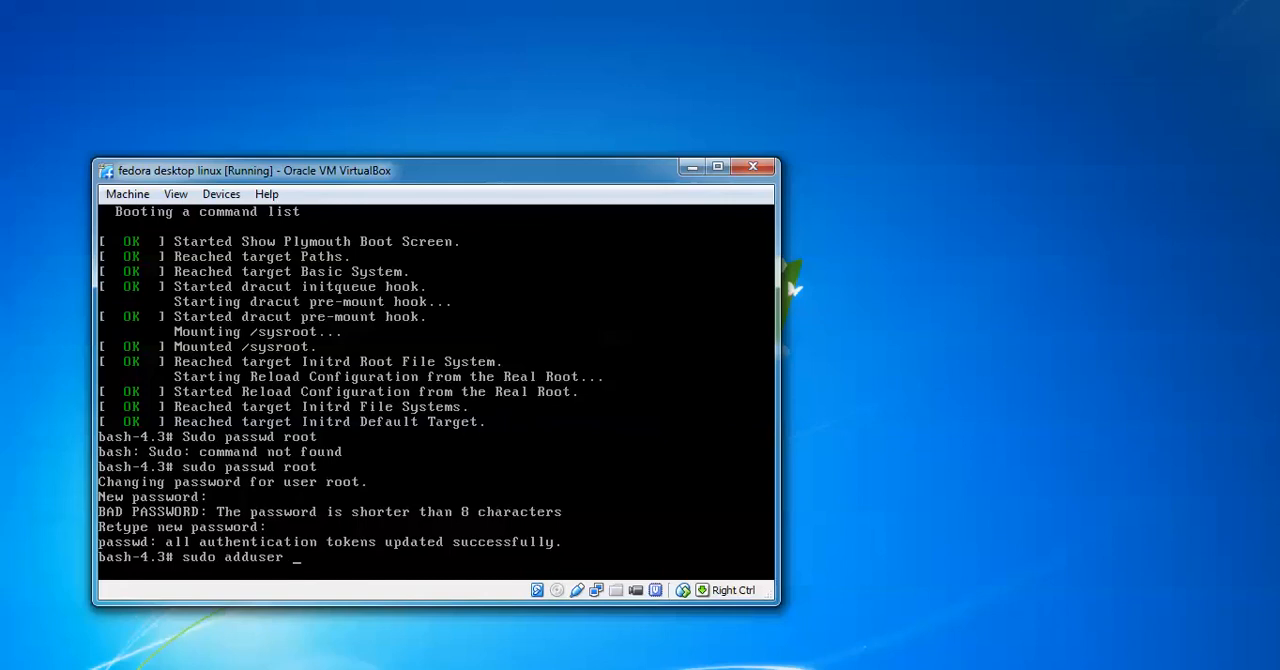
pyautogui.write('cloud')
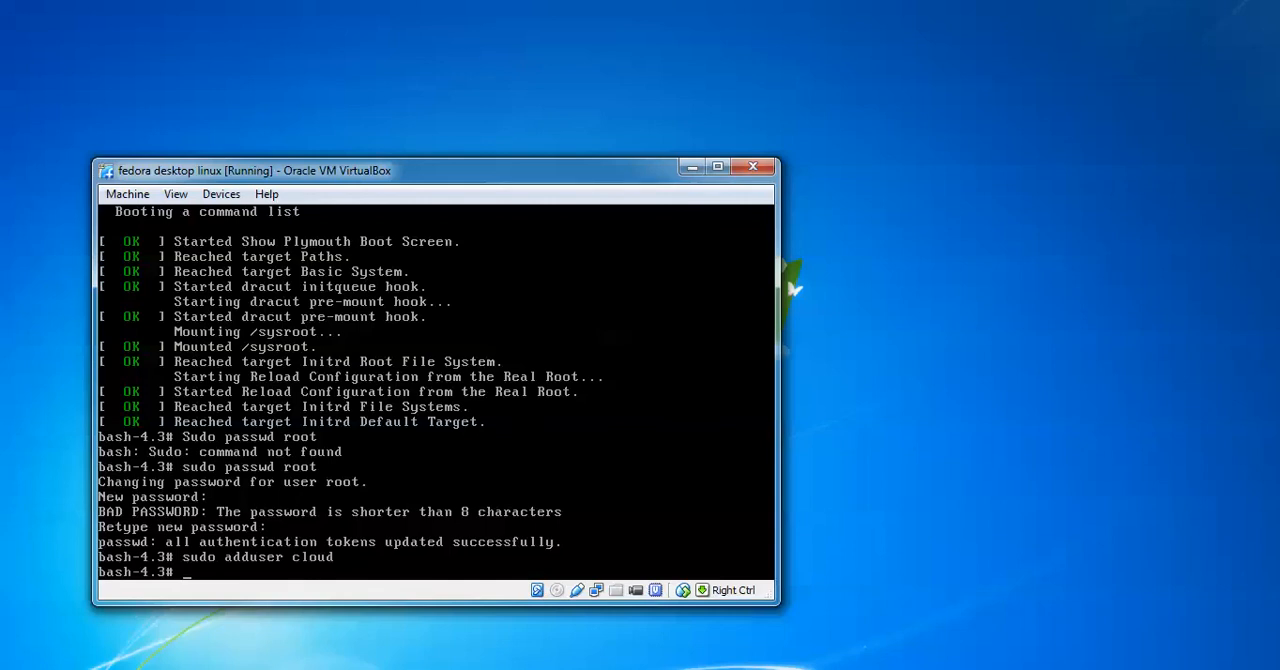
pyautogui.write('sudo passwd root')
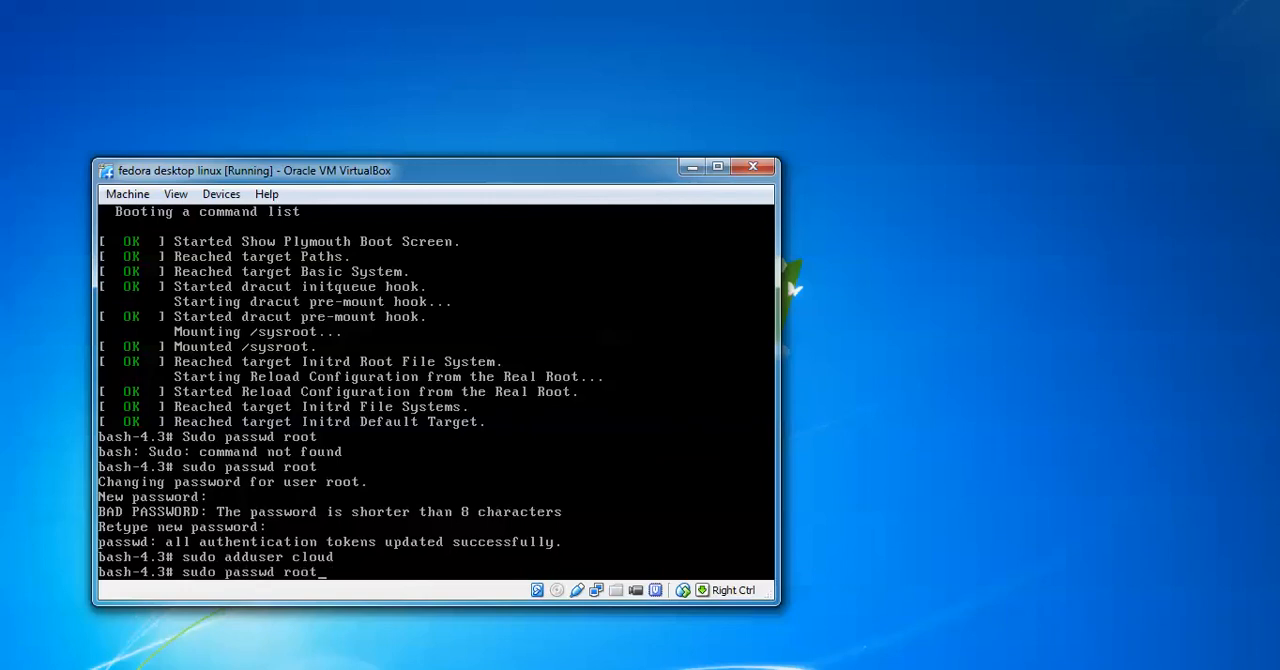